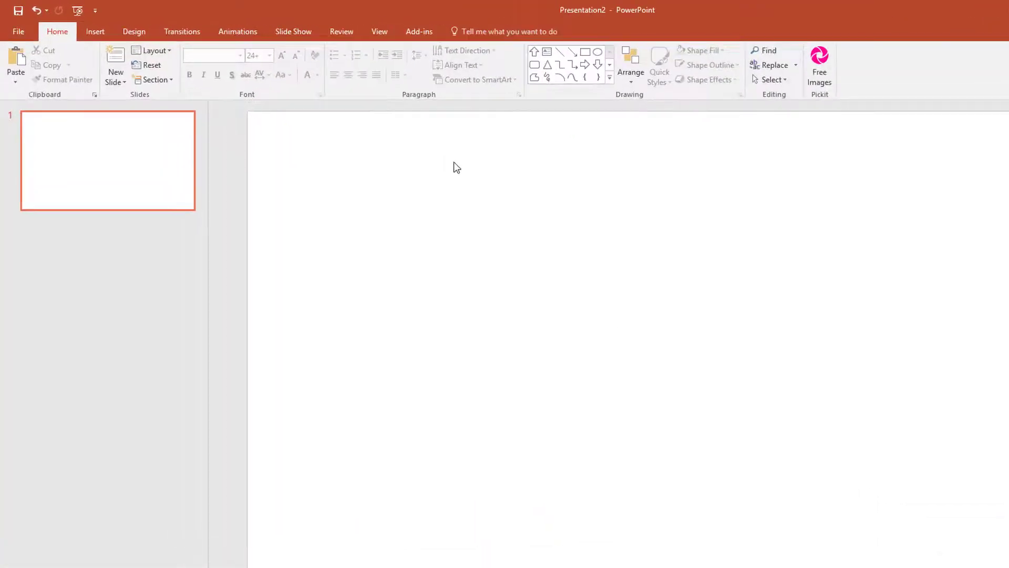
- Insert the Pic one timeline screenshot from the Pictures folder onto the blank slide
left_click(96, 31)
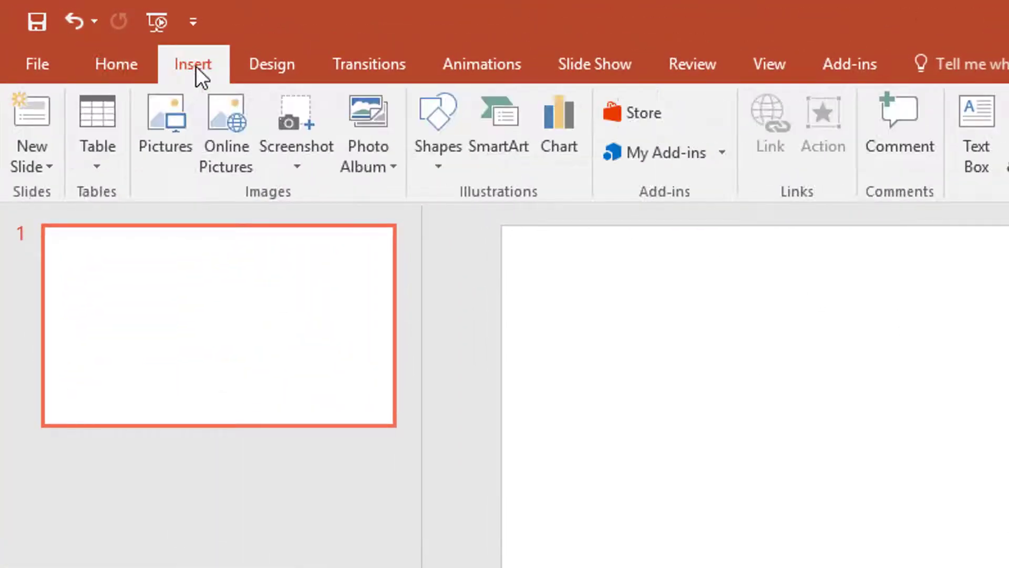
left_click(164, 115)
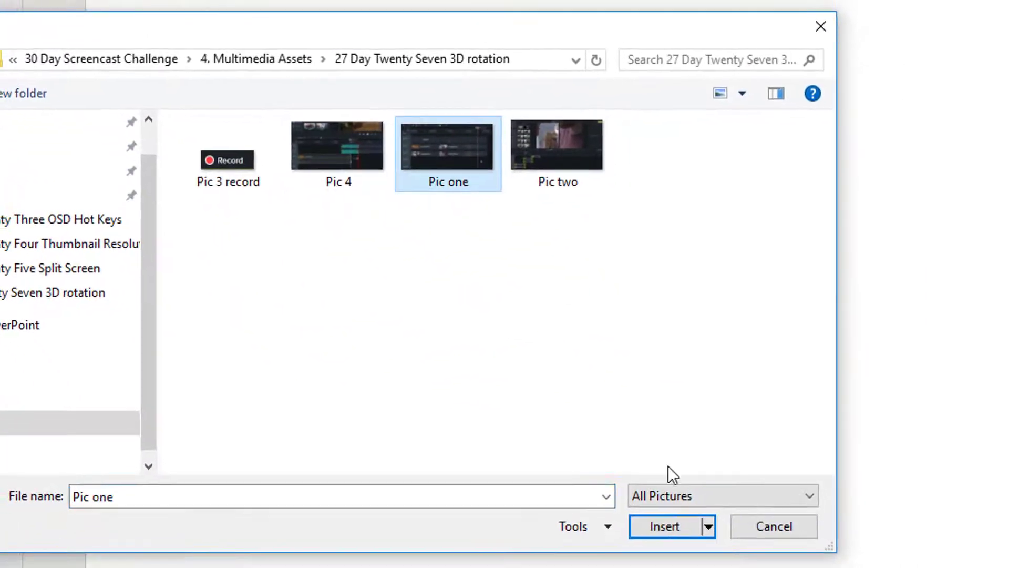
left_click(665, 526)
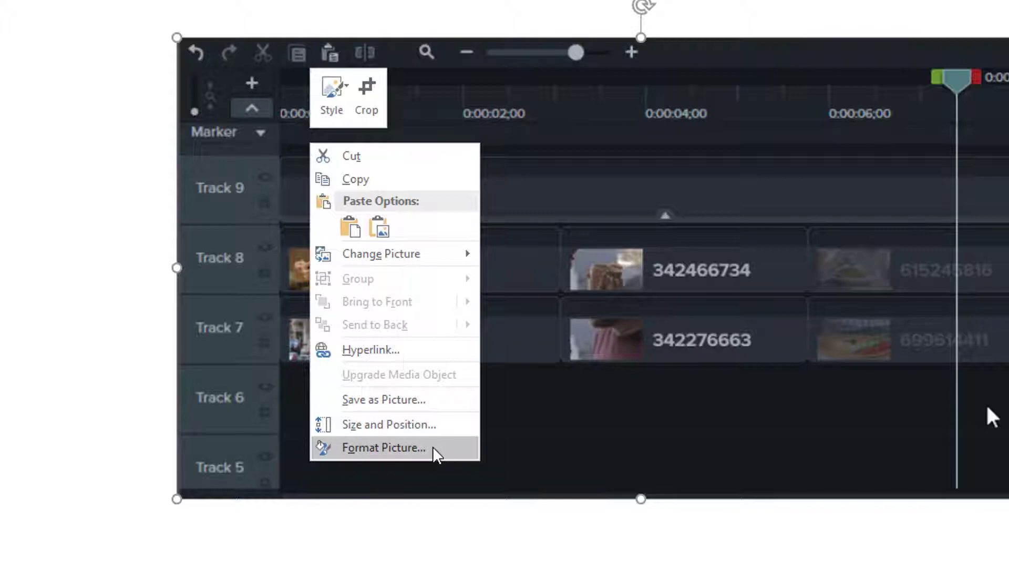
- In Format Picture's 3-D Rotation, set X Rotation to 30° with Y and Z at 0°
left_click(384, 447)
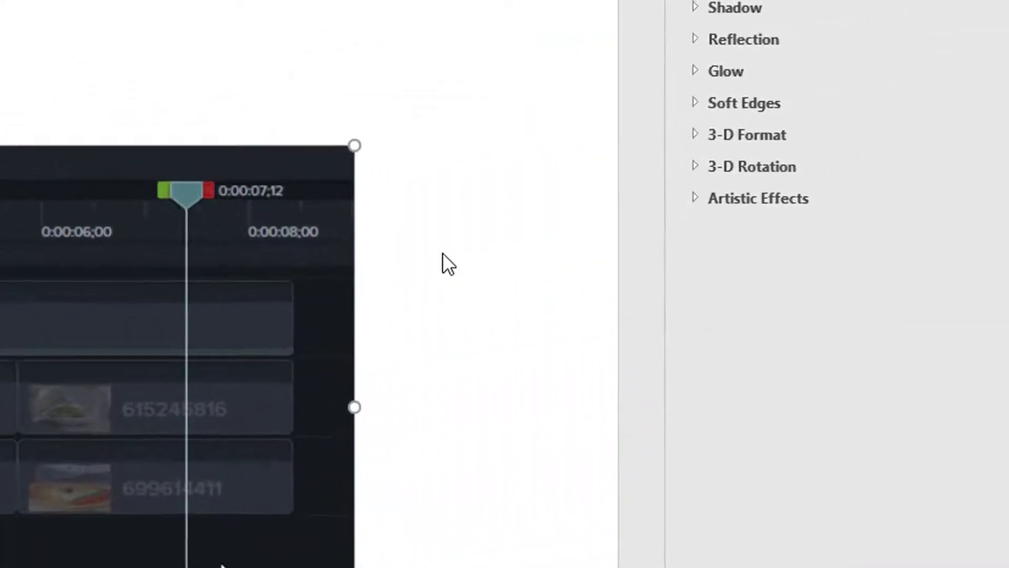
mouse_move(701, 181)
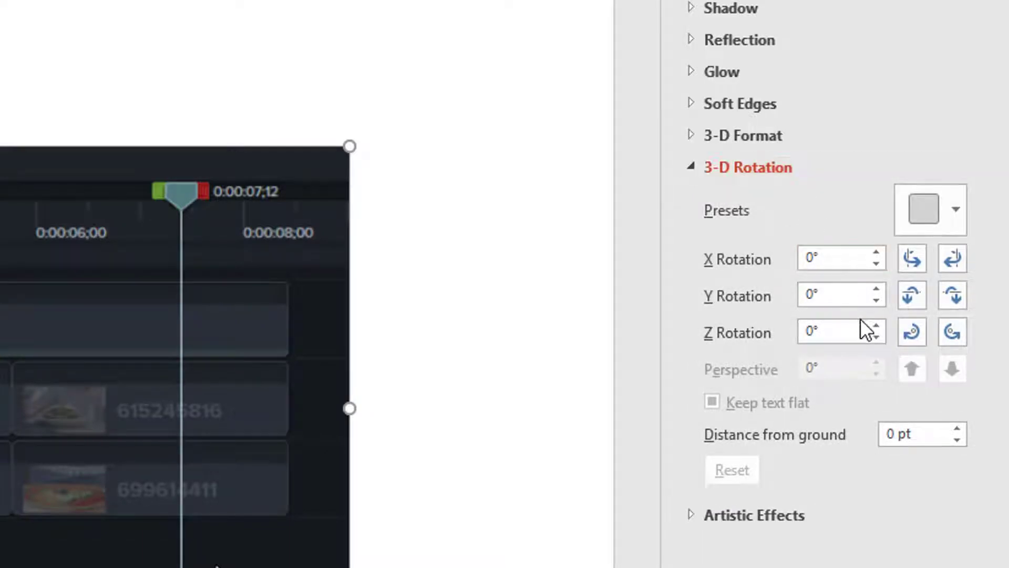
left_click(841, 259)
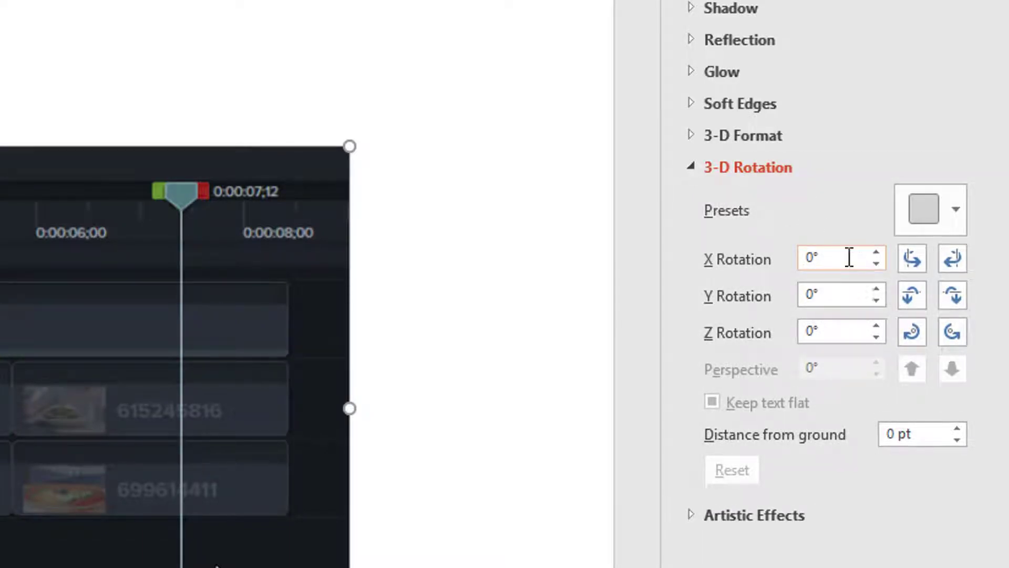
left_click(876, 254)
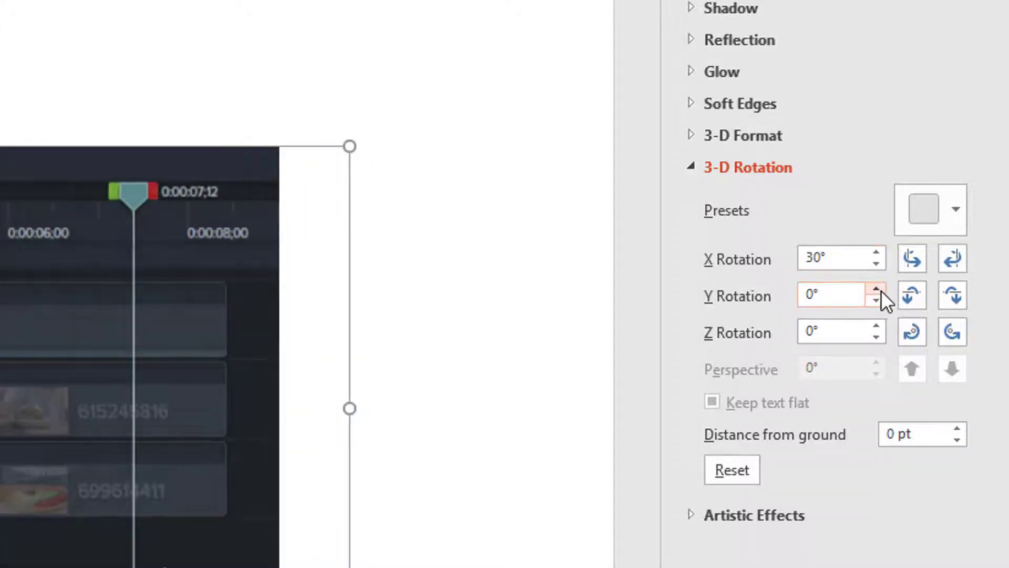
left_click(877, 288)
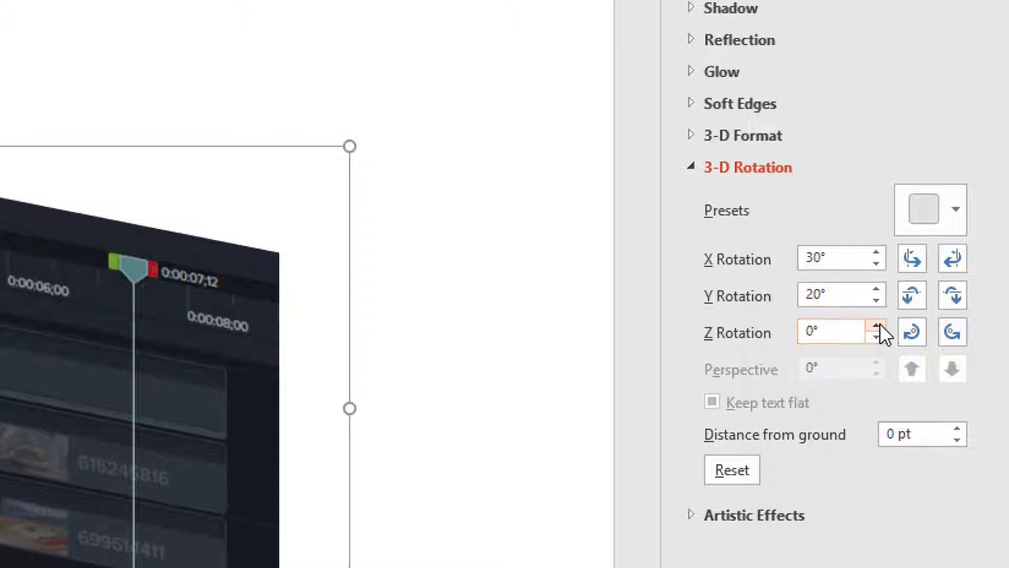
left_click(875, 326)
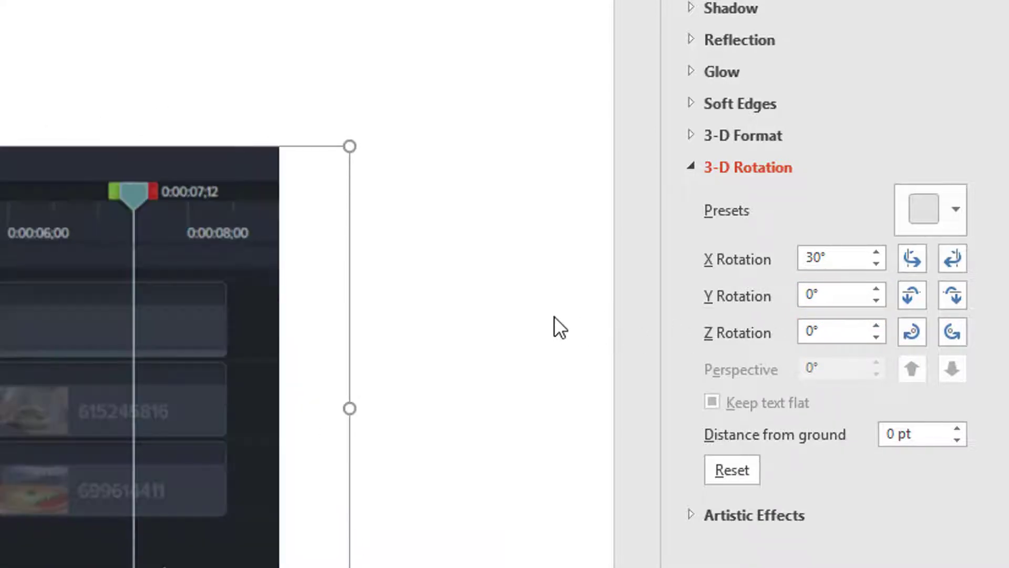
mouse_move(253, 314)
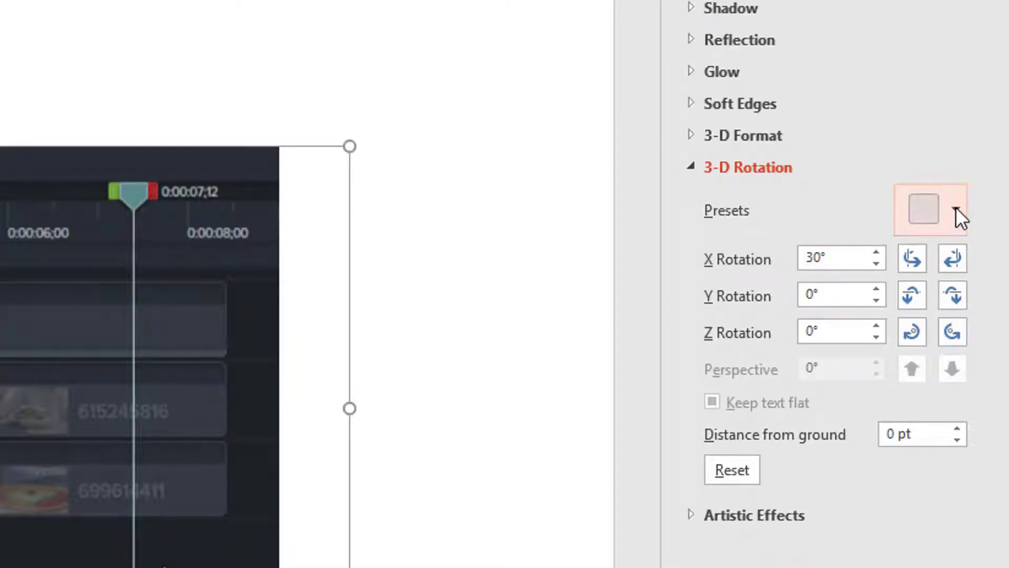
mouse_move(922, 210)
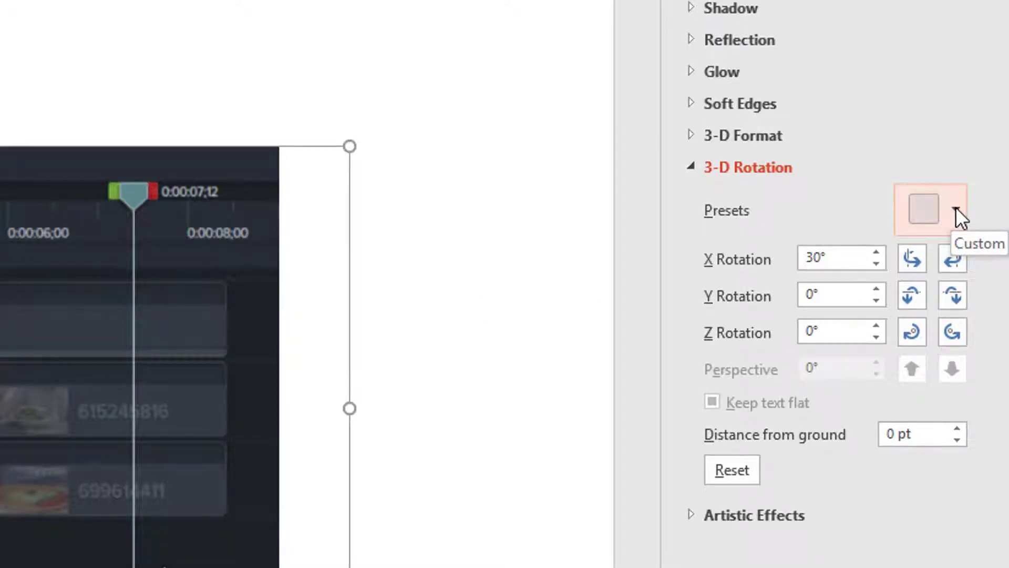
- Apply the Perspective: Contrasting Right preset (X 316.1°, Y 10.4°, Z 3.4°, perspective 45°)
left_click(928, 210)
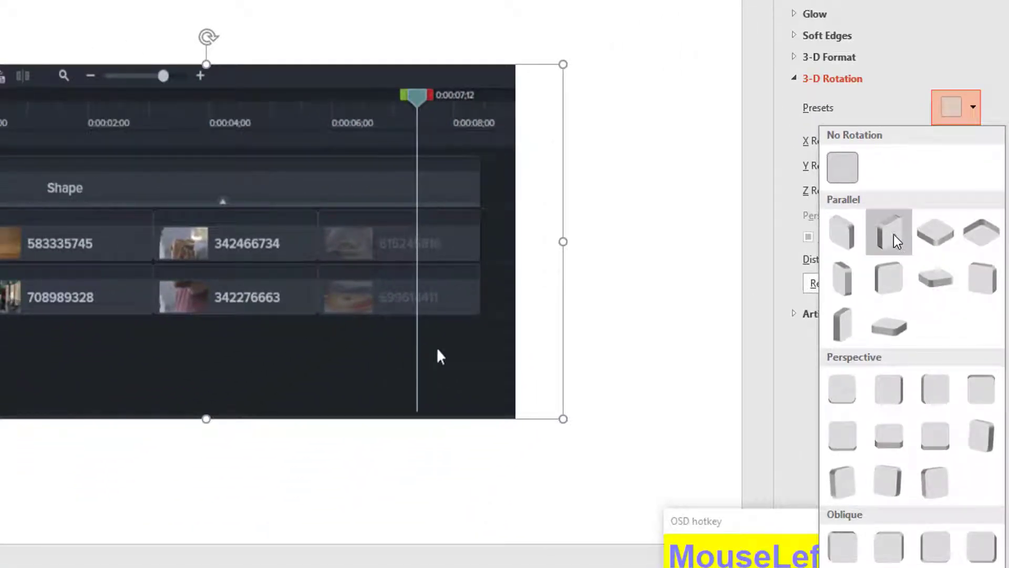
left_click(888, 231)
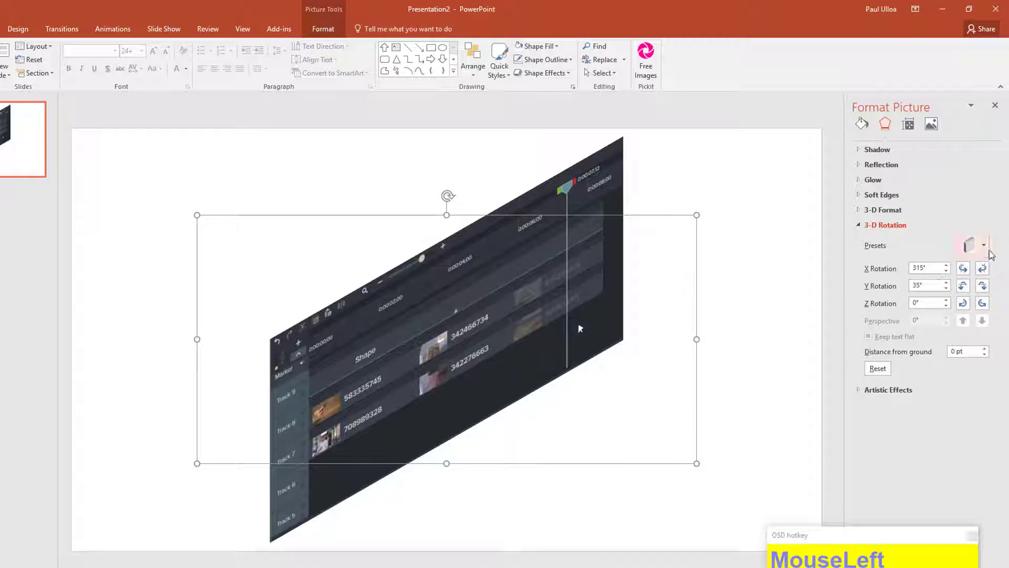
left_click(985, 244)
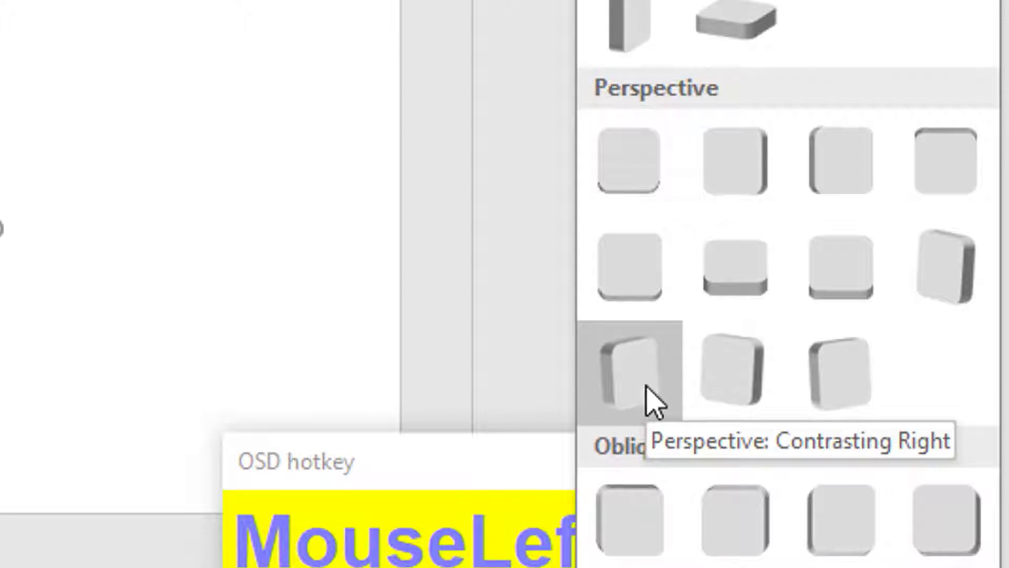
left_click(629, 371)
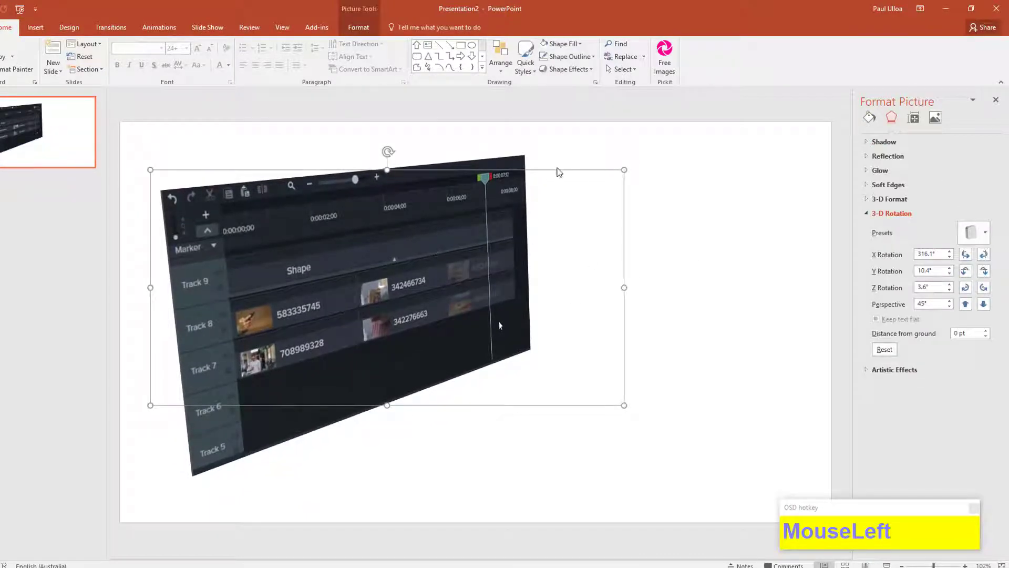
- Add a second Camtasia screenshot and tilt it with the Perspective: Contrasting Right preset
left_click(35, 27)
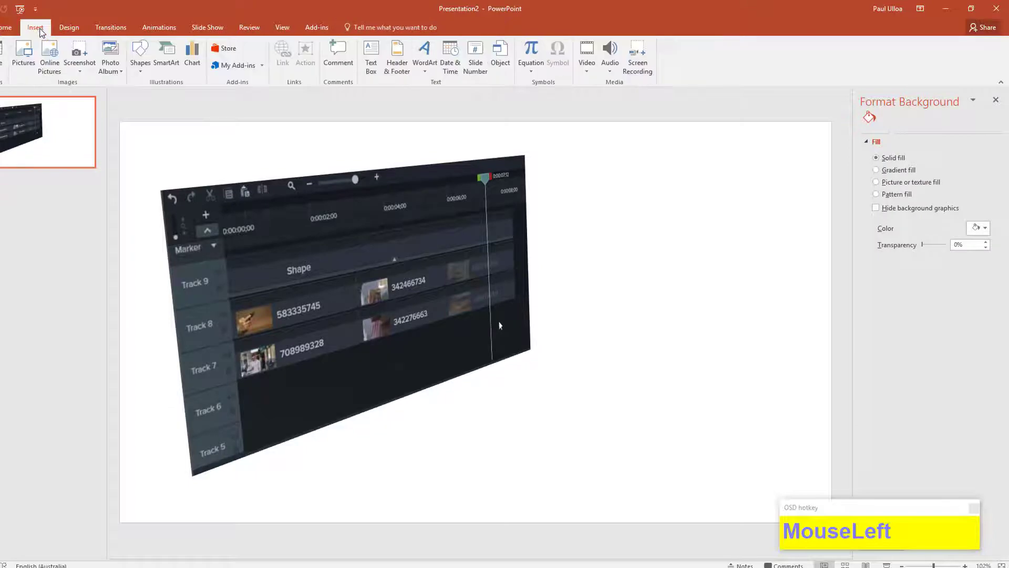
left_click(22, 50)
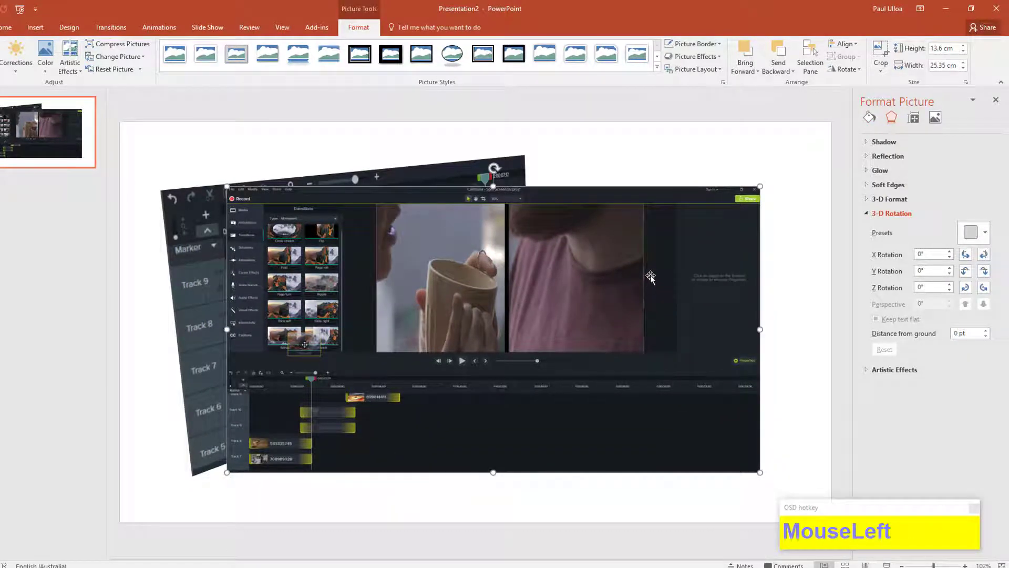
left_click(983, 233)
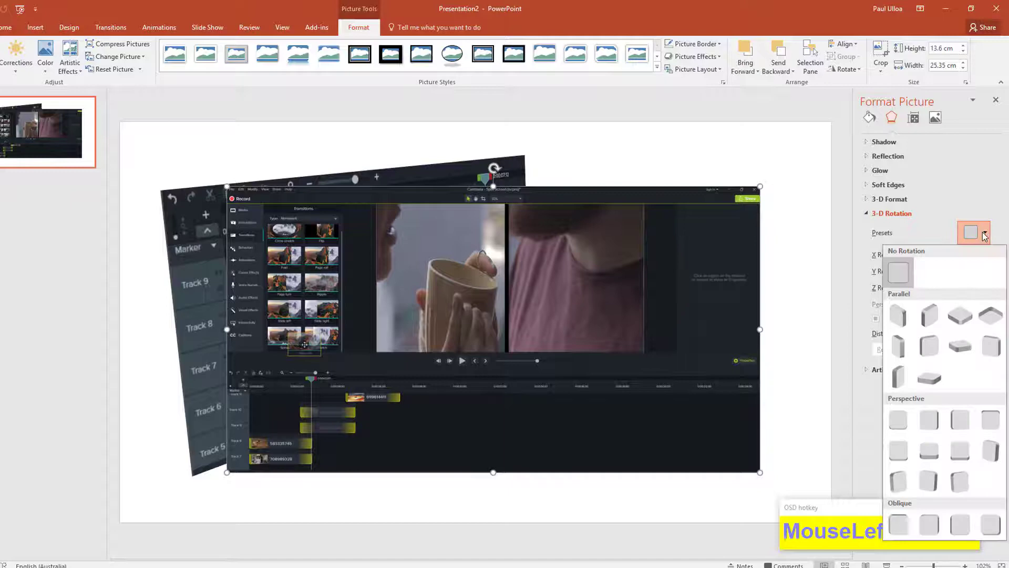
mouse_move(899, 479)
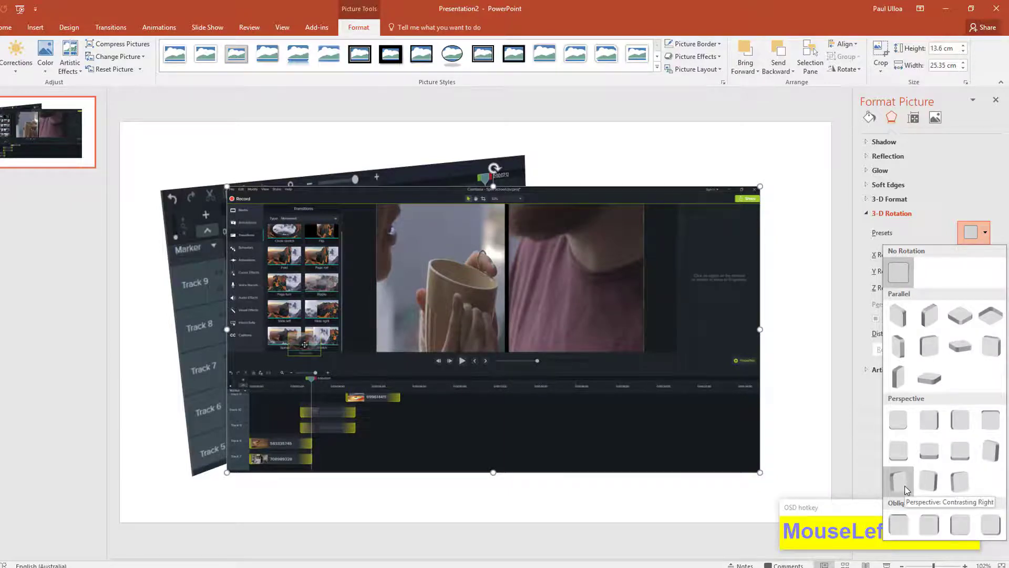
left_click(900, 477)
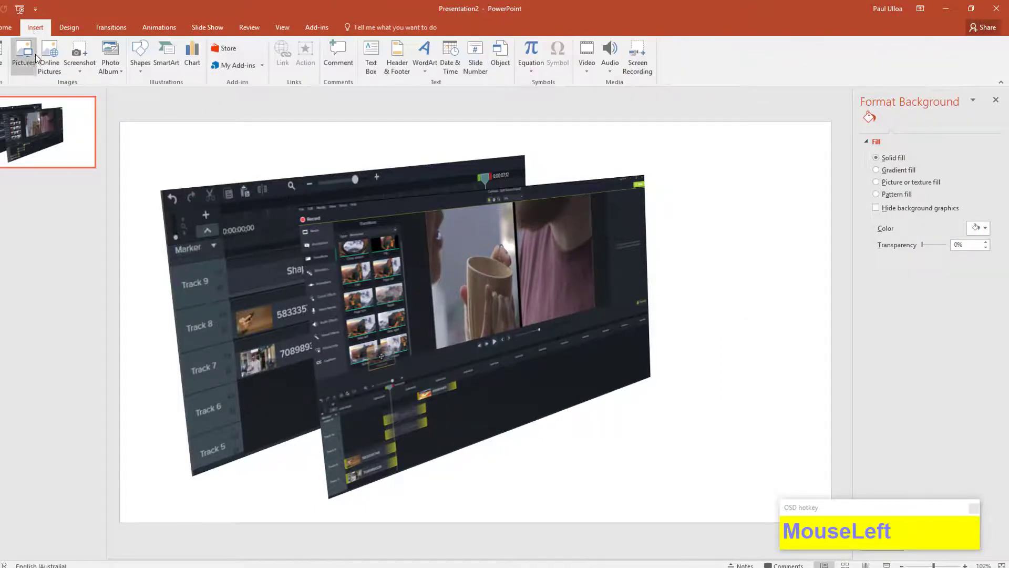
- Insert a third editor timeline screenshot and open its 3-D Rotation perspective presets
left_click(25, 51)
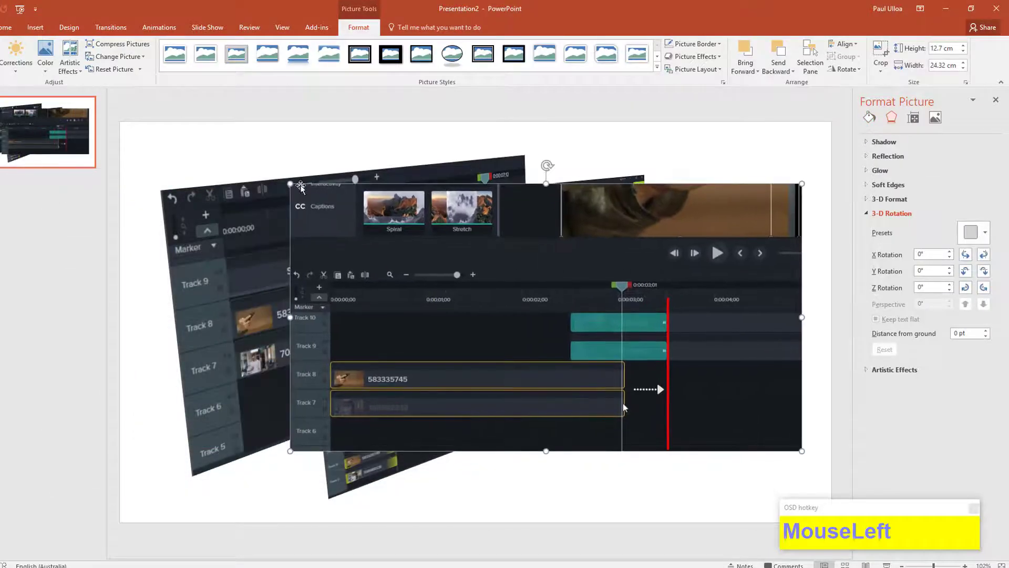
left_click(984, 232)
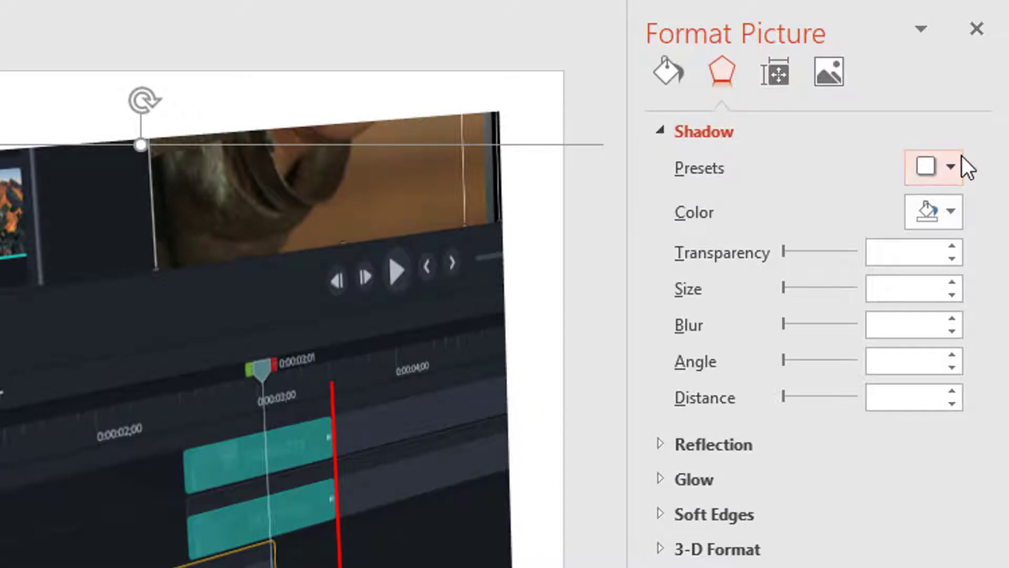
- Apply the Outer: Offset Bottom Left shadow preset, then deselect to review the shadows
left_click(950, 168)
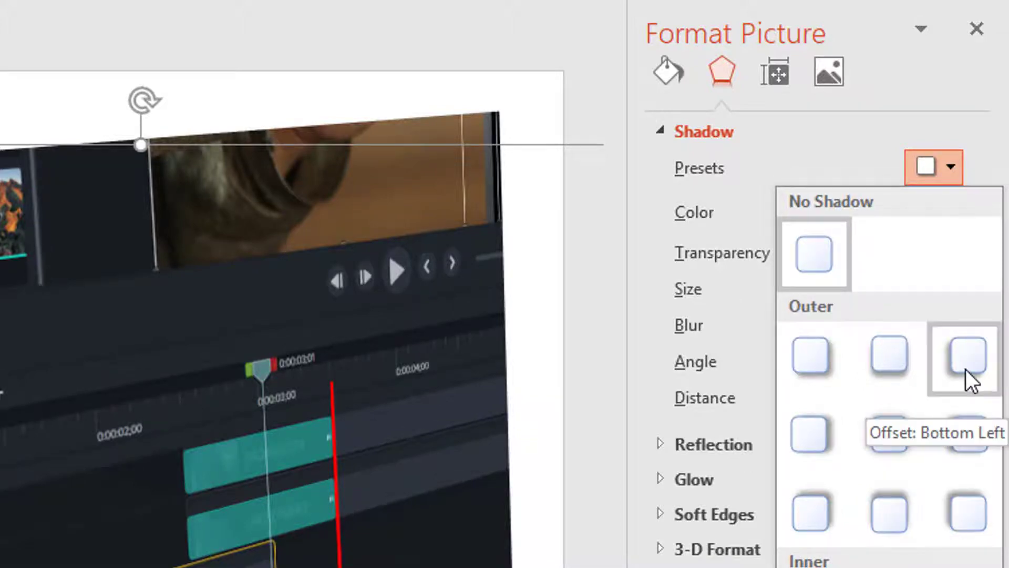
left_click(958, 358)
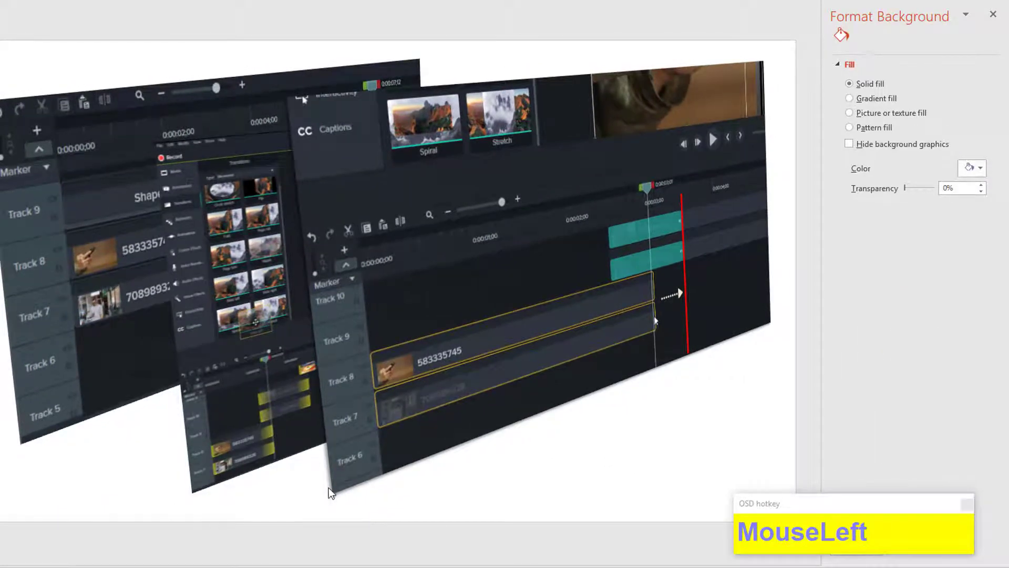
mouse_move(238, 391)
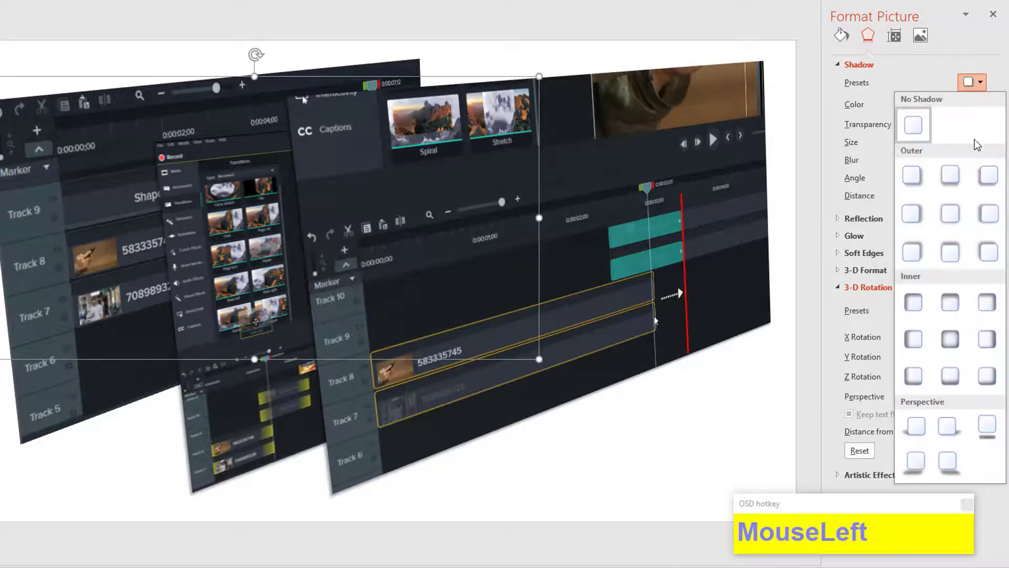
mouse_move(982, 183)
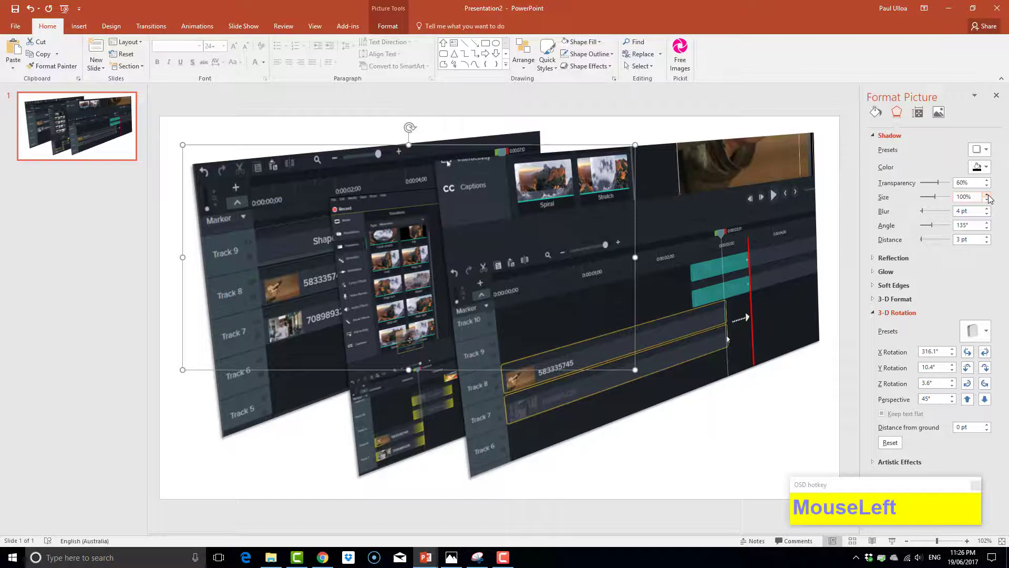
left_click(986, 194)
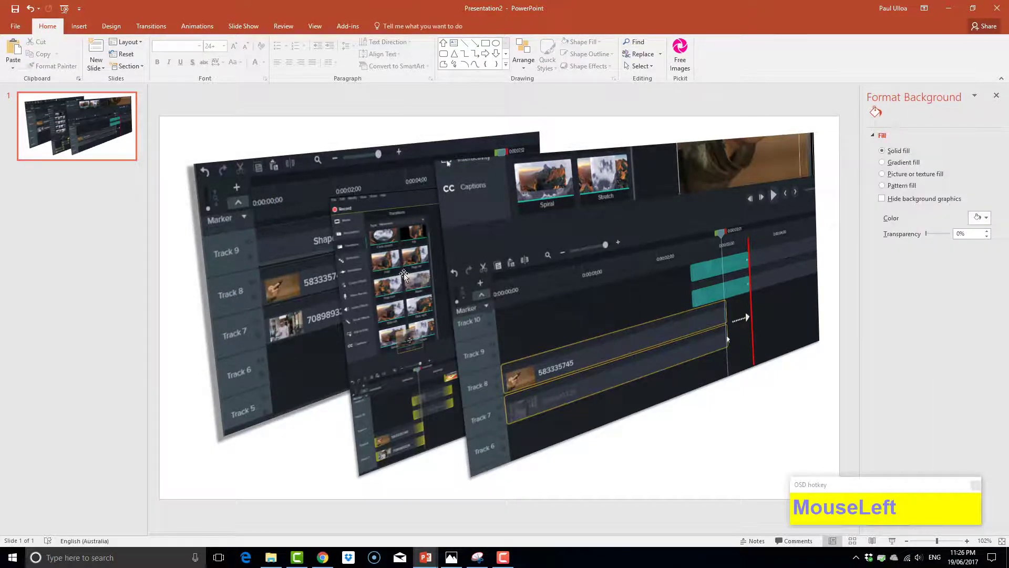
- Change the middle screenshot's Picture Color saturation and recolor presets for a bluer look
left_click(569, 211)
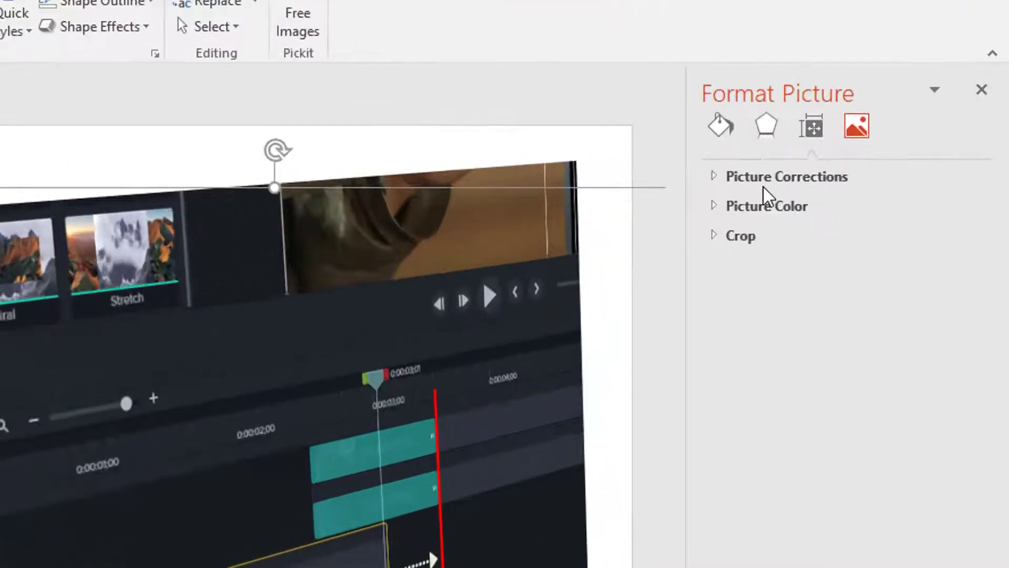
left_click(766, 205)
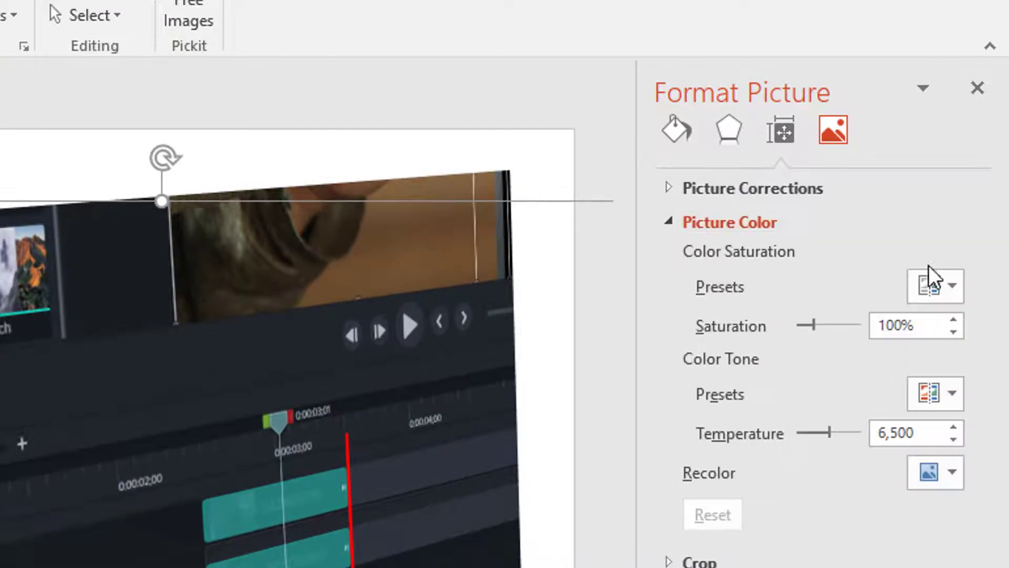
left_click(927, 285)
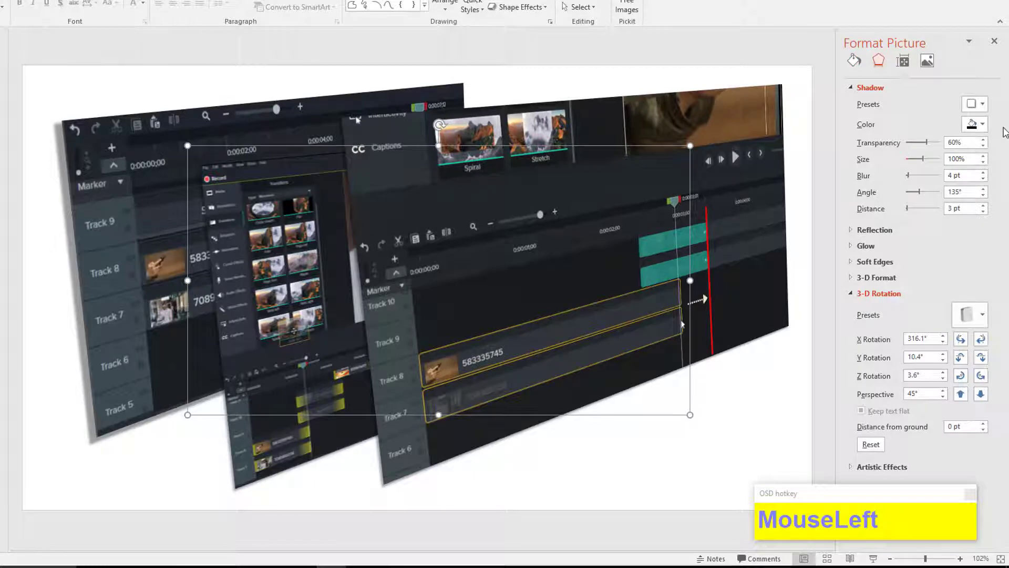
left_click(927, 61)
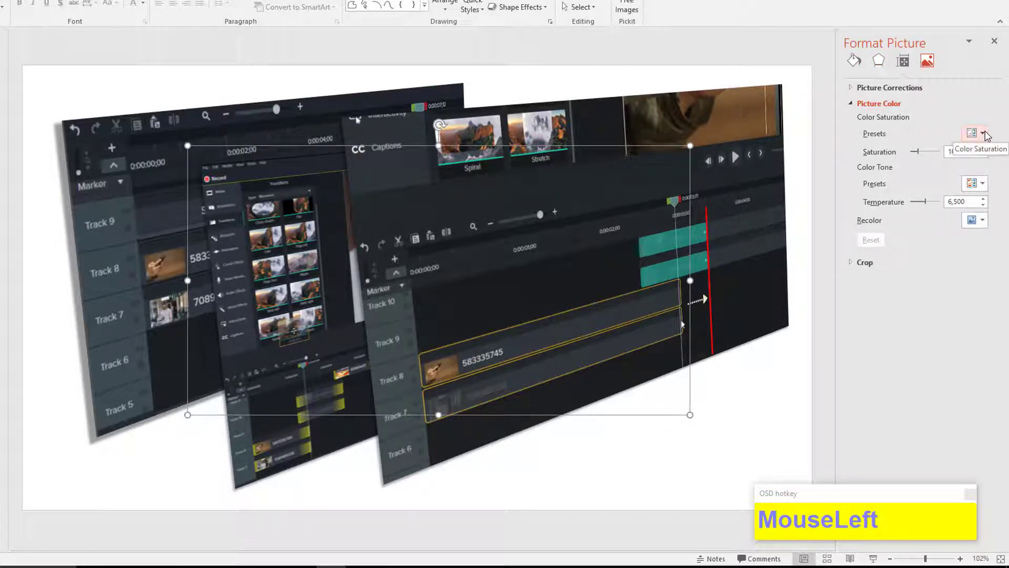
left_click(983, 148)
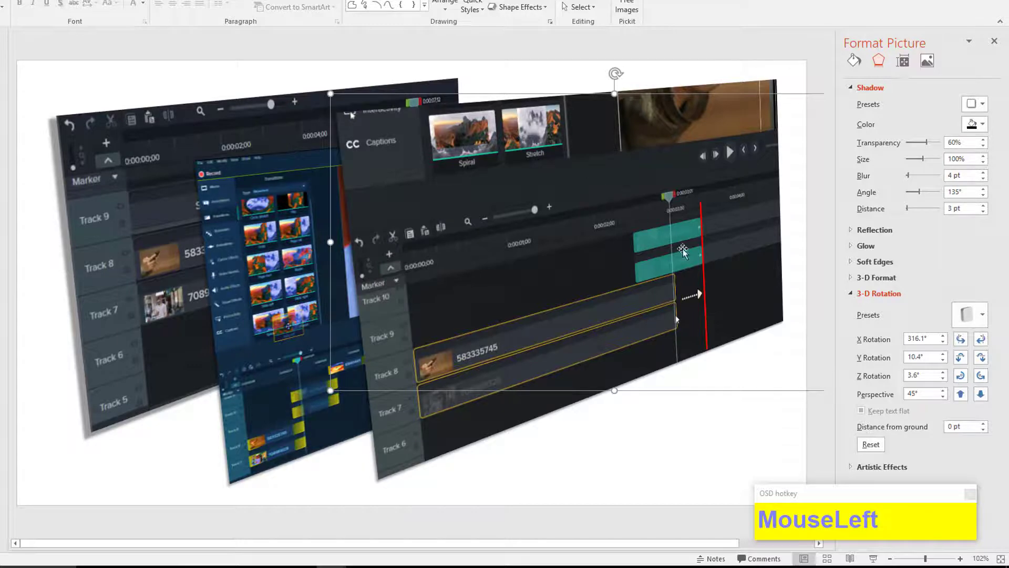
mouse_move(968, 314)
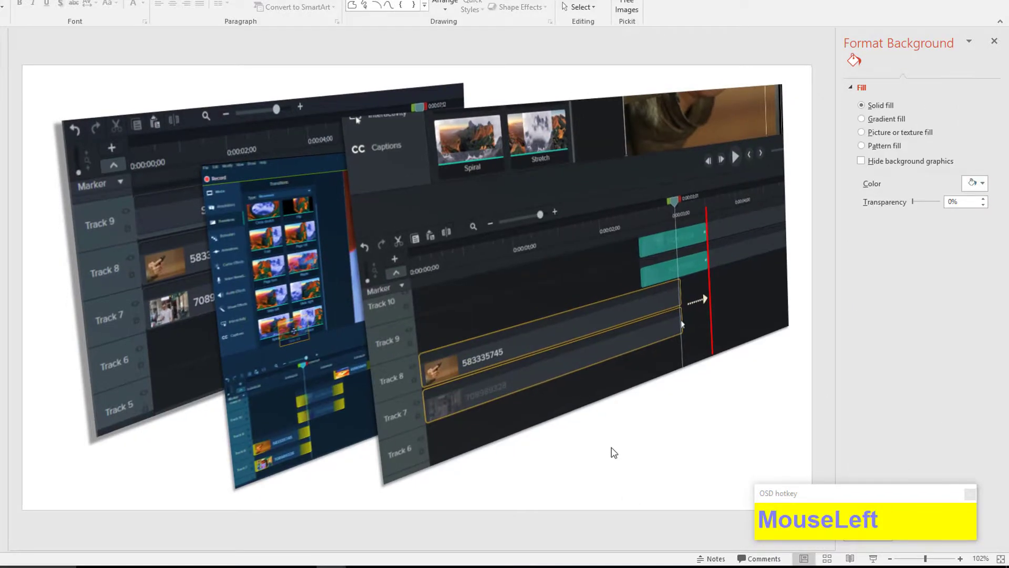
mouse_move(668, 421)
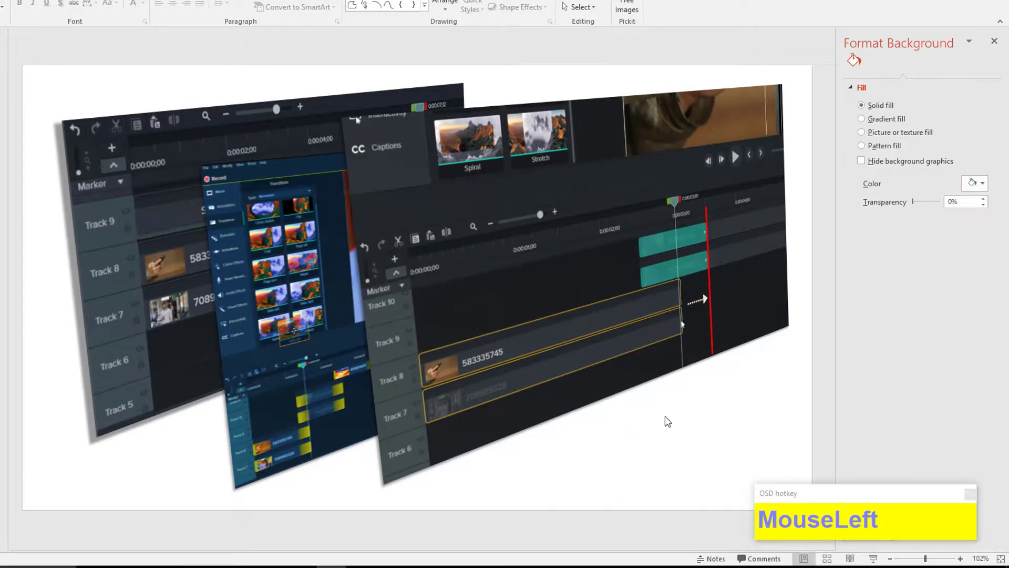